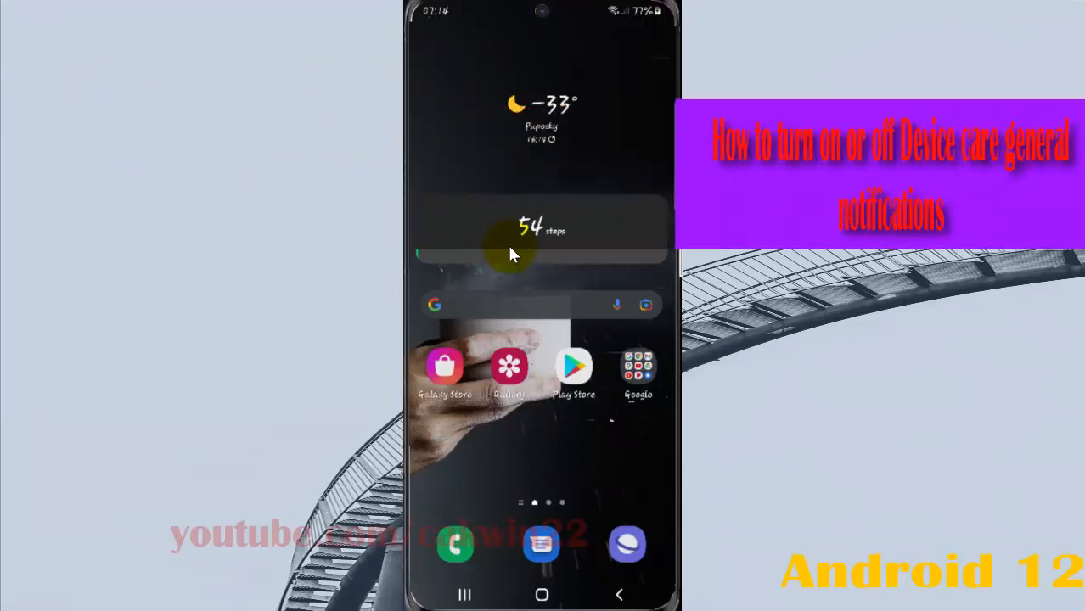
mouse_move(493, 211)
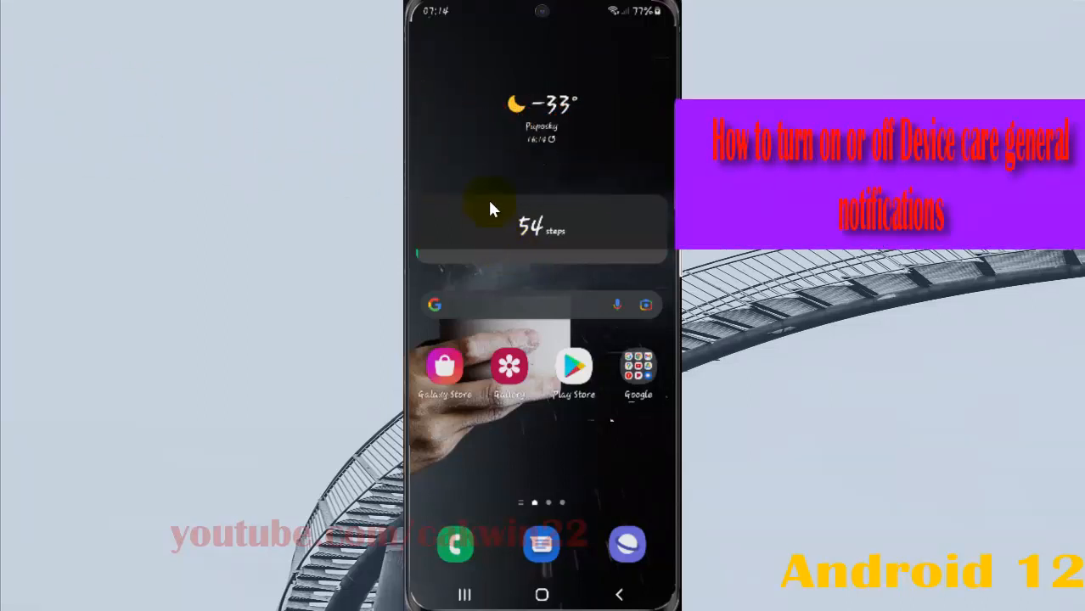
mouse_move(518, 19)
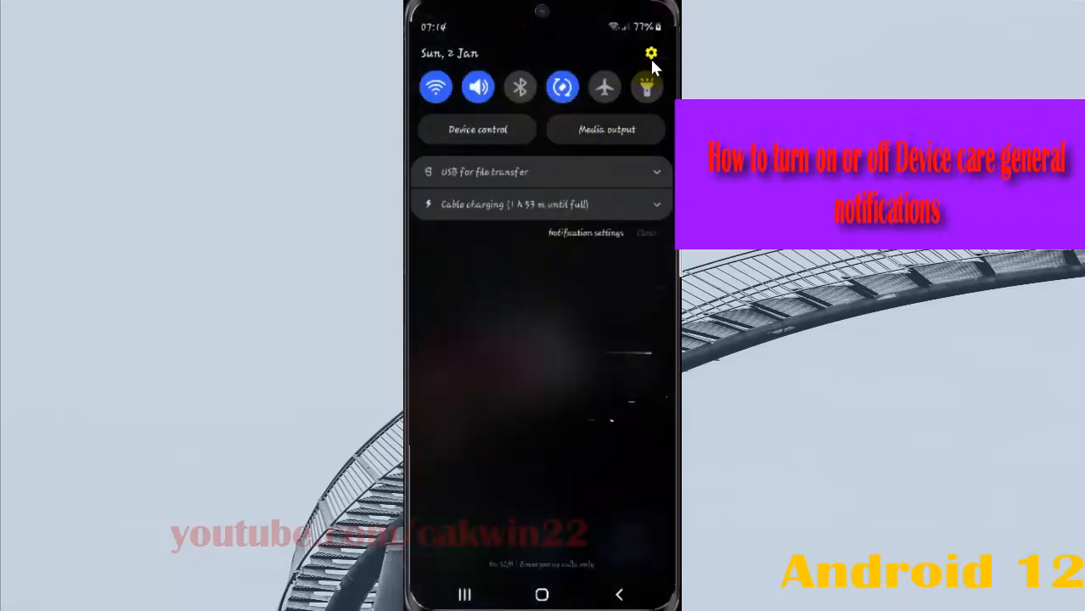
Go from the gear icon into the Notifications settings page
click(652, 52)
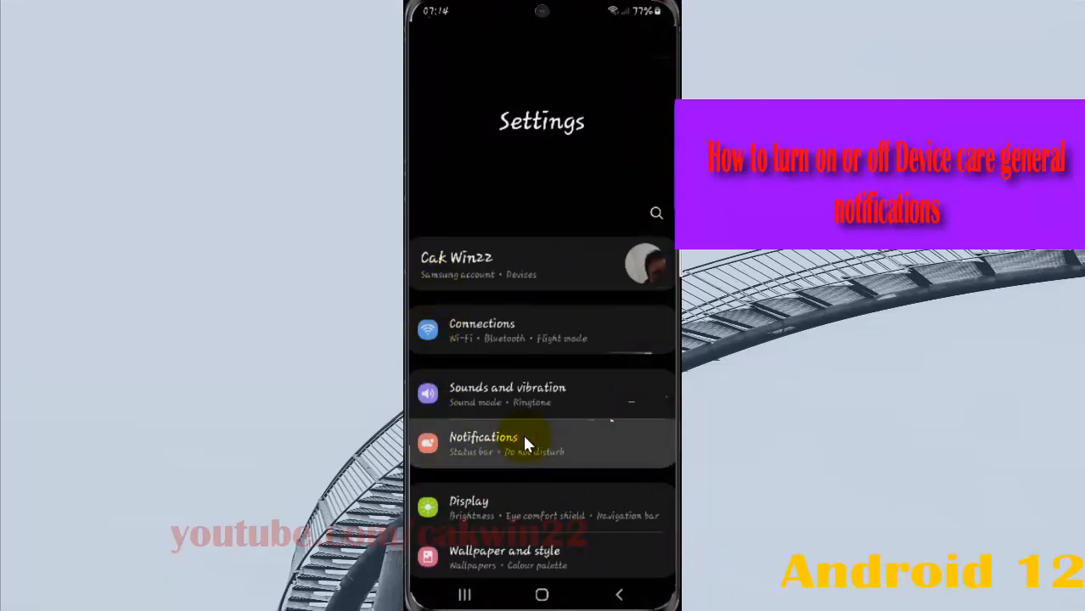
click(483, 441)
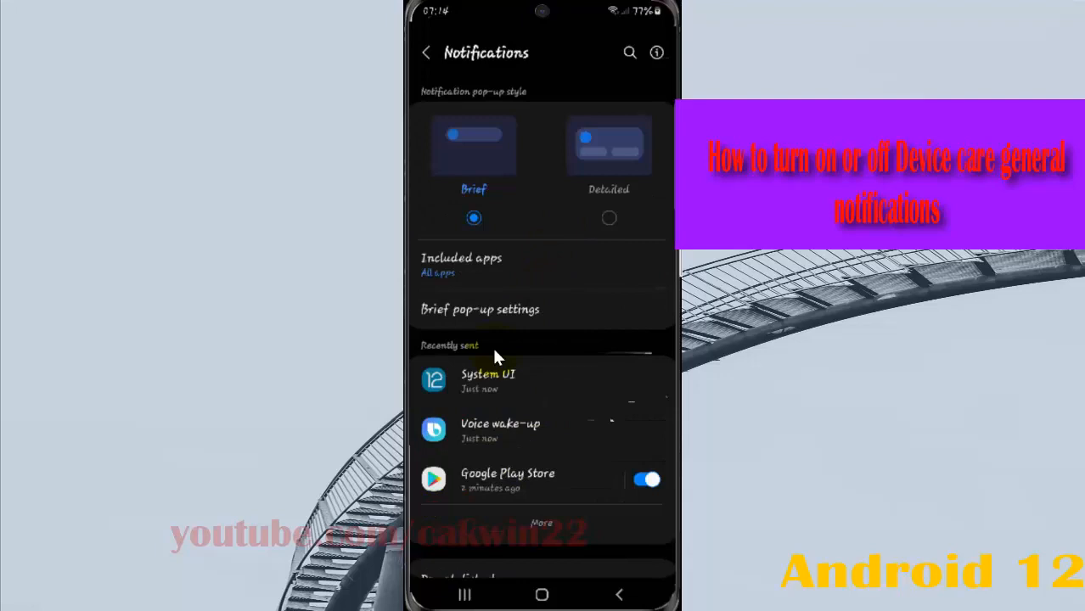
mouse_move(511, 393)
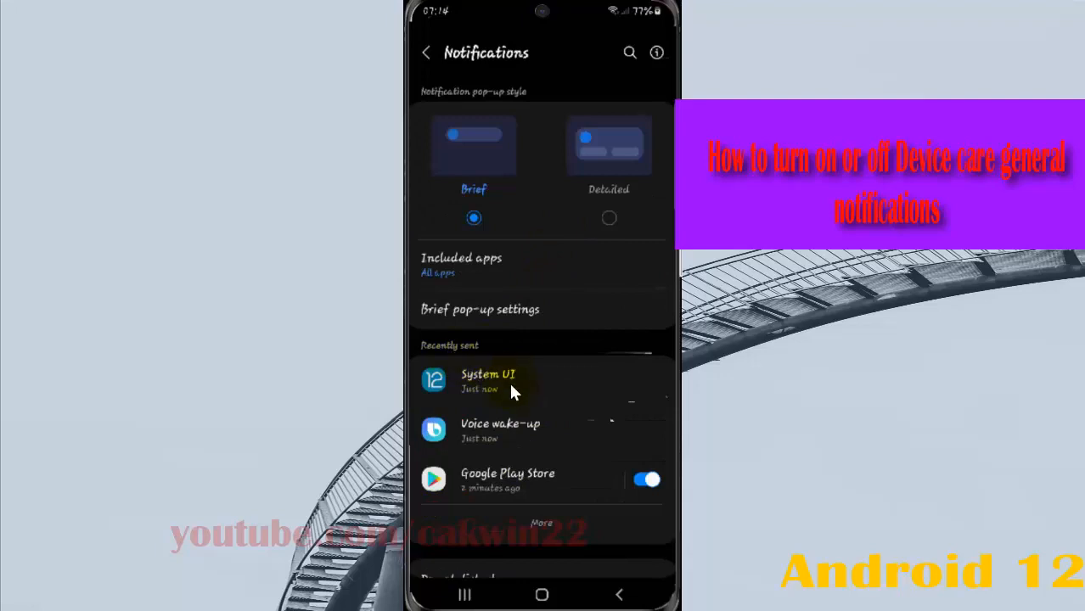
mouse_move(479, 499)
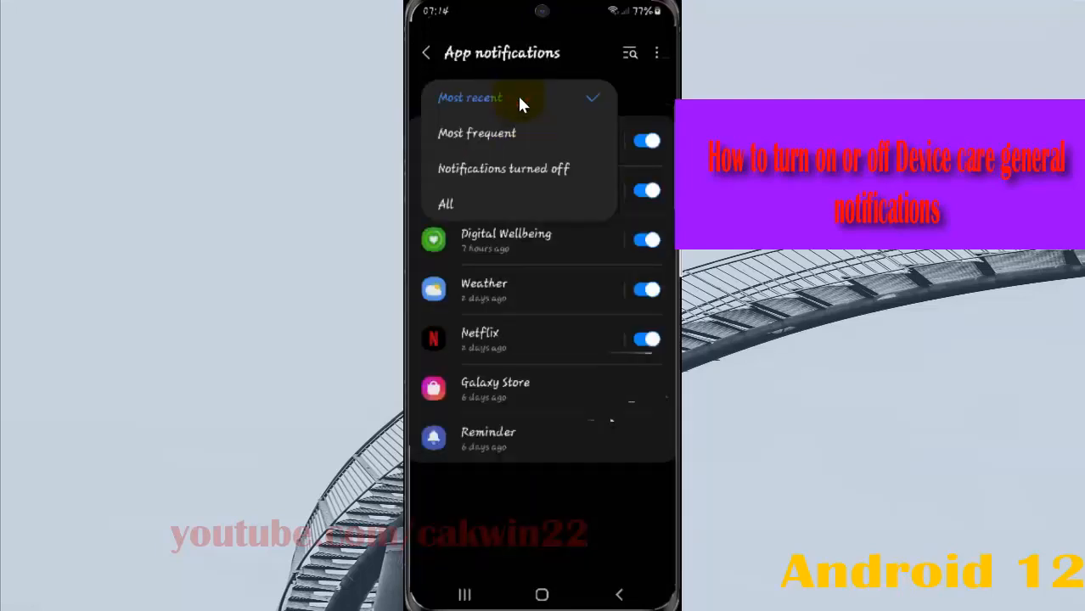
Show all 127 apps and go into Device care's notification settings
click(445, 203)
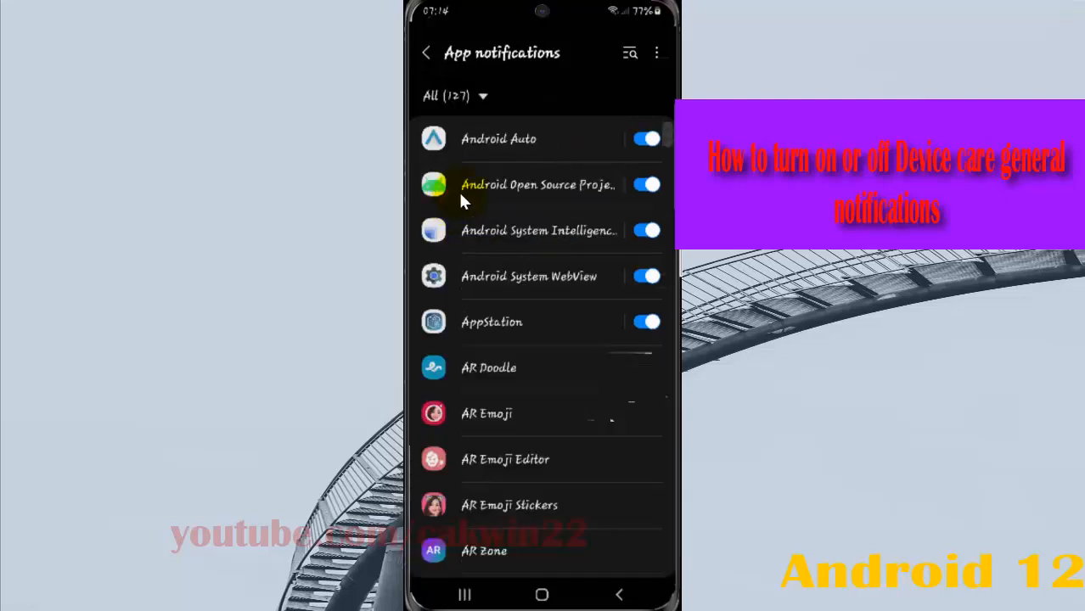
mouse_move(499, 482)
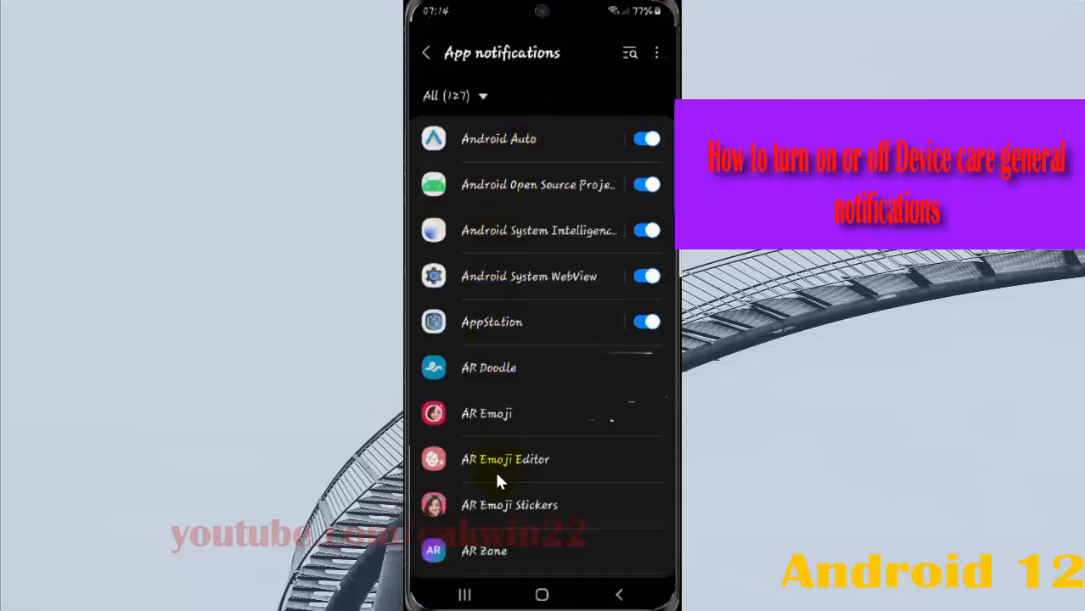
scroll(down, 3)
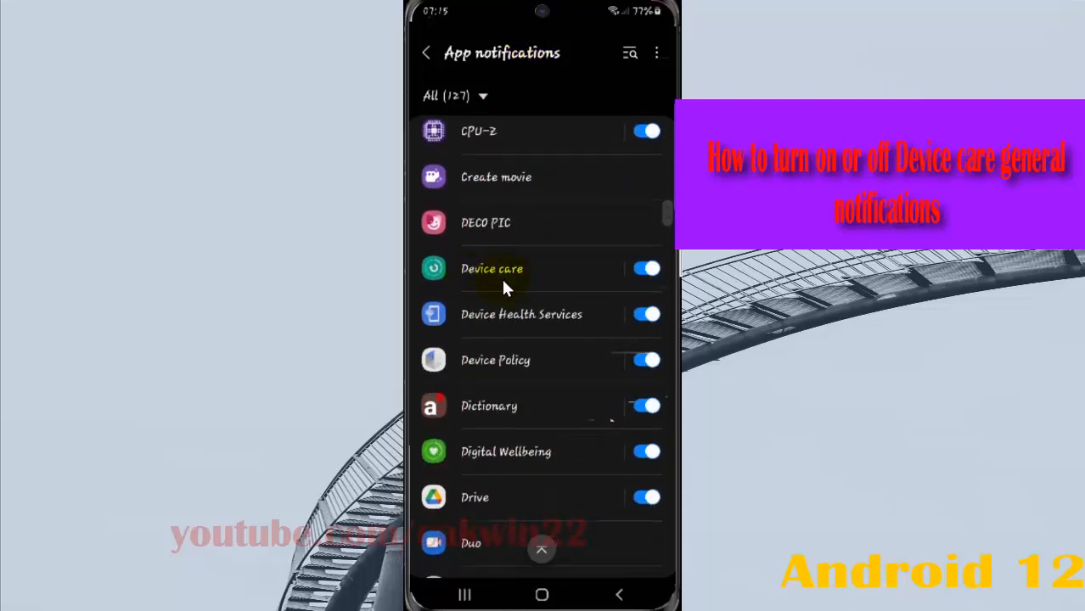
click(492, 268)
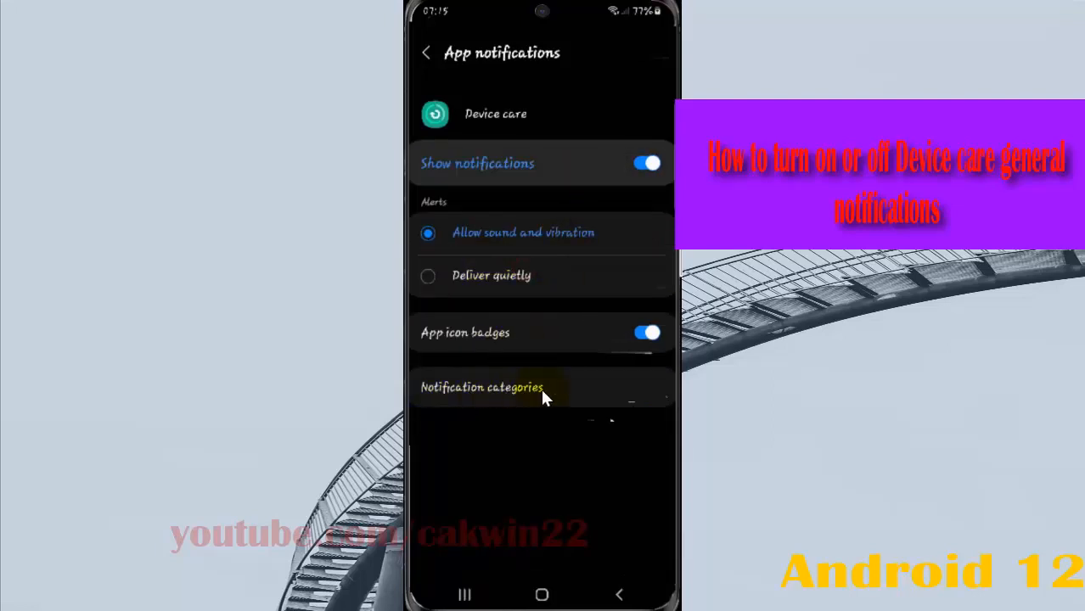
In Notification categories, switch Device care's General notifications off (grey)
click(483, 388)
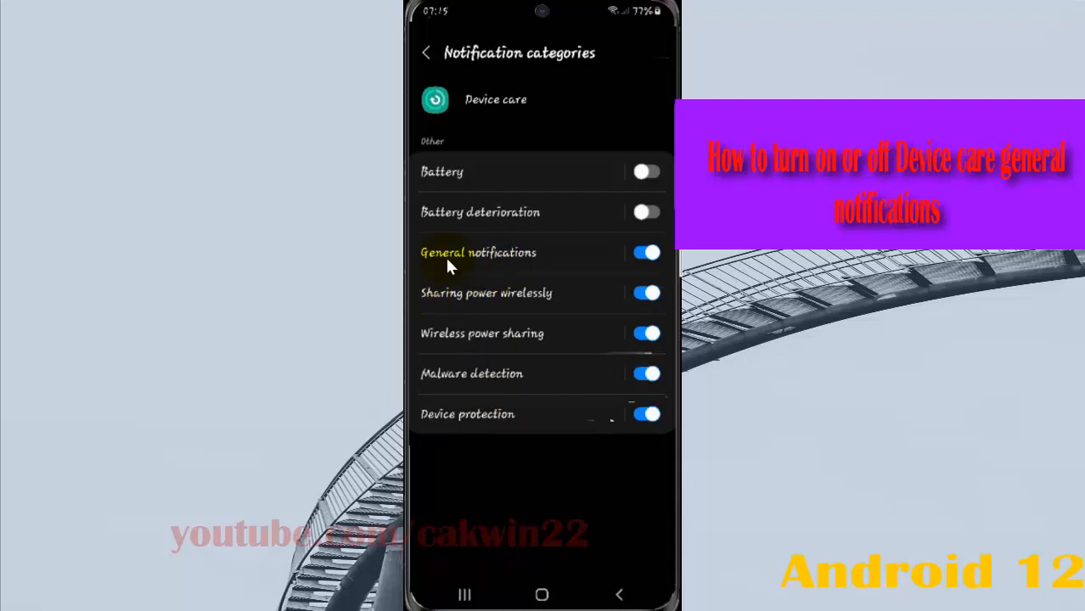
click(647, 251)
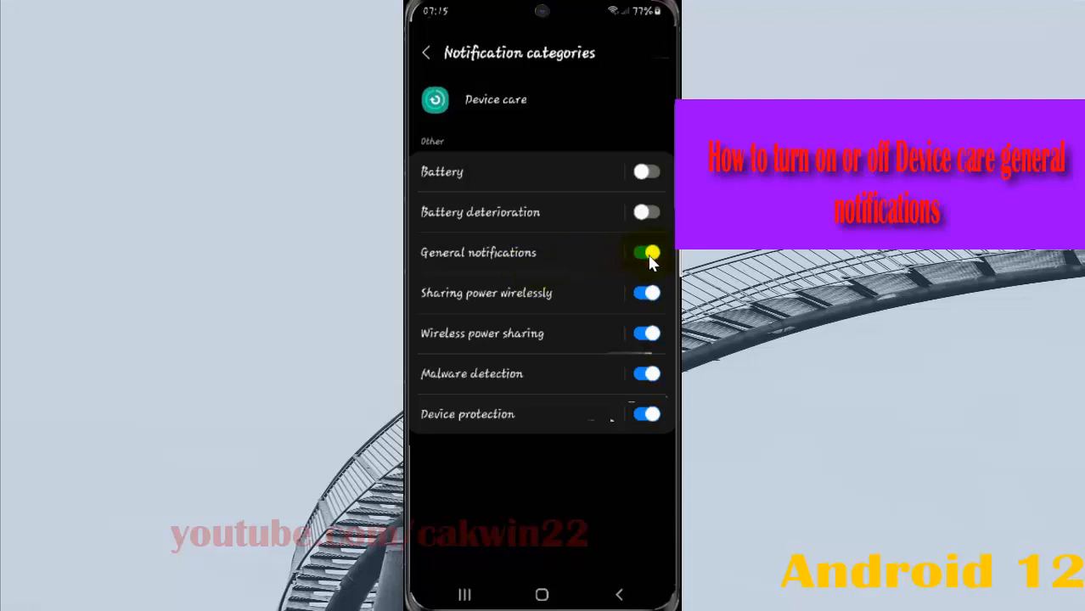
click(647, 252)
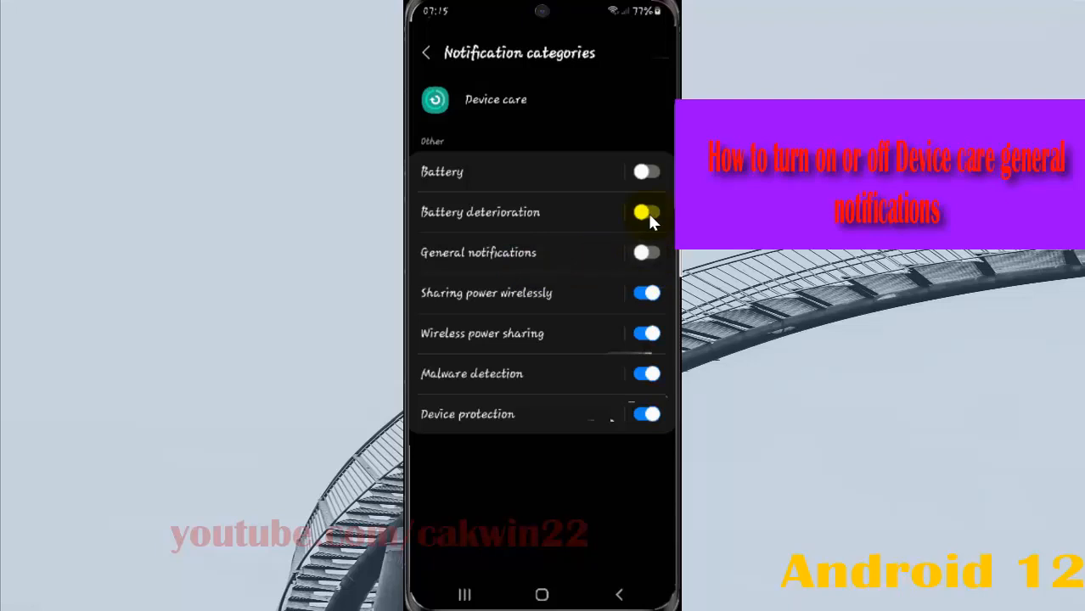
click(645, 212)
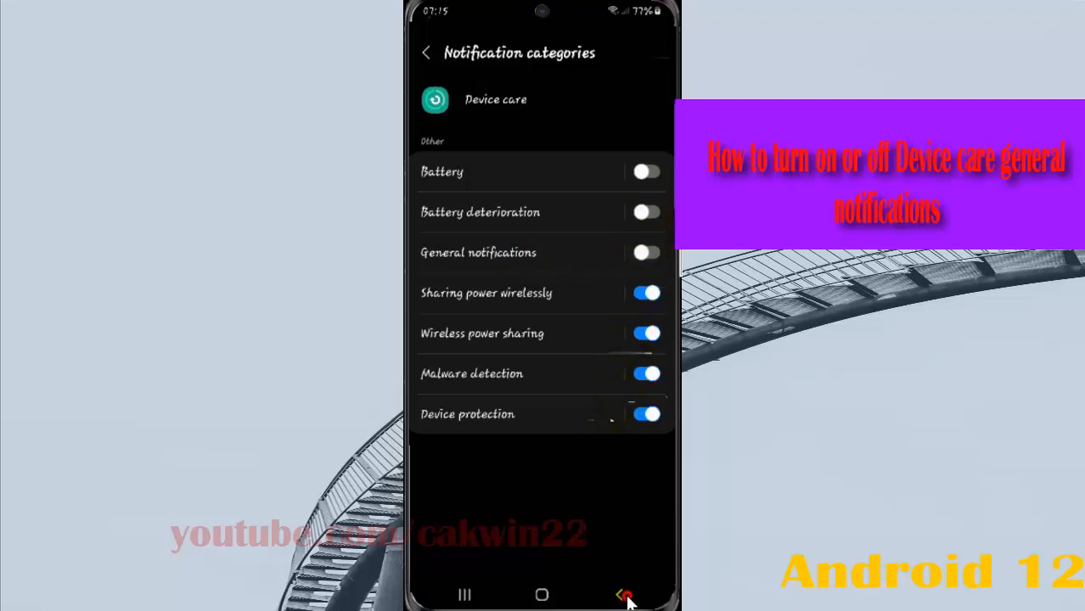